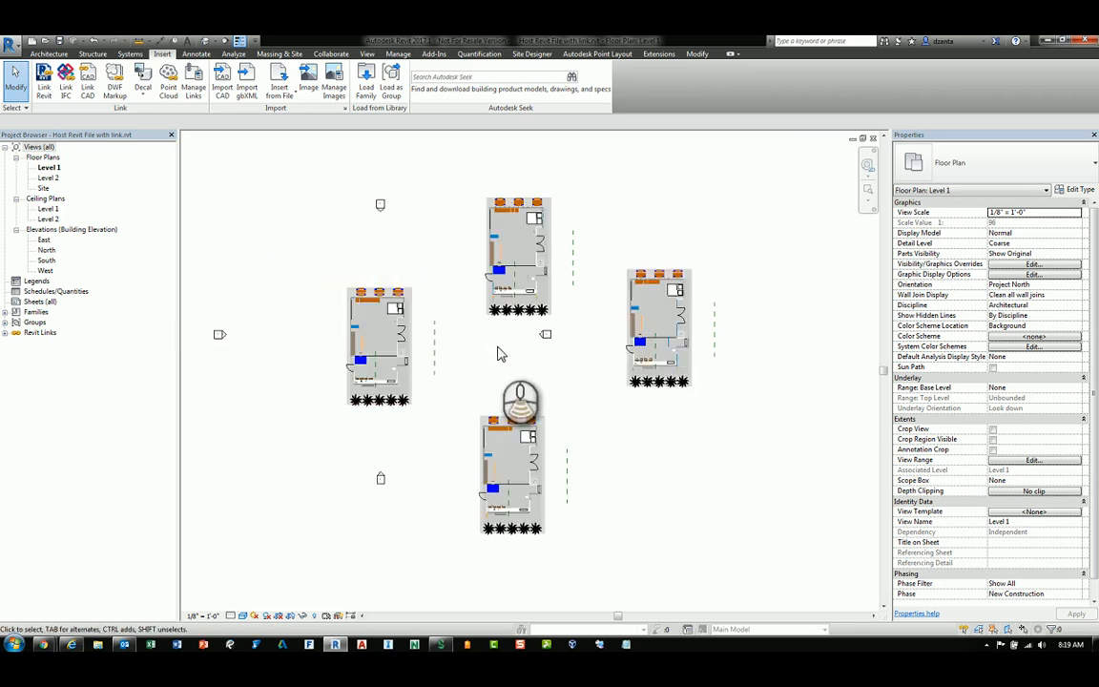
# Select a linked house copy and review the Manage Links list of linked models
pyautogui.click(396, 358)
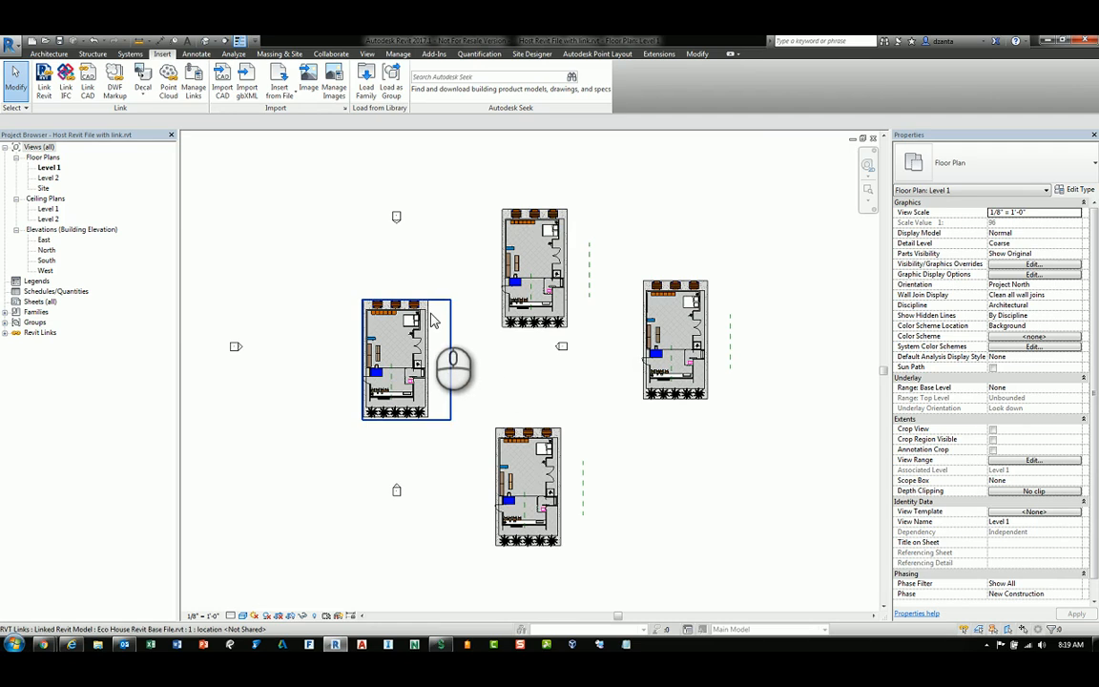
pyautogui.moveTo(431, 320)
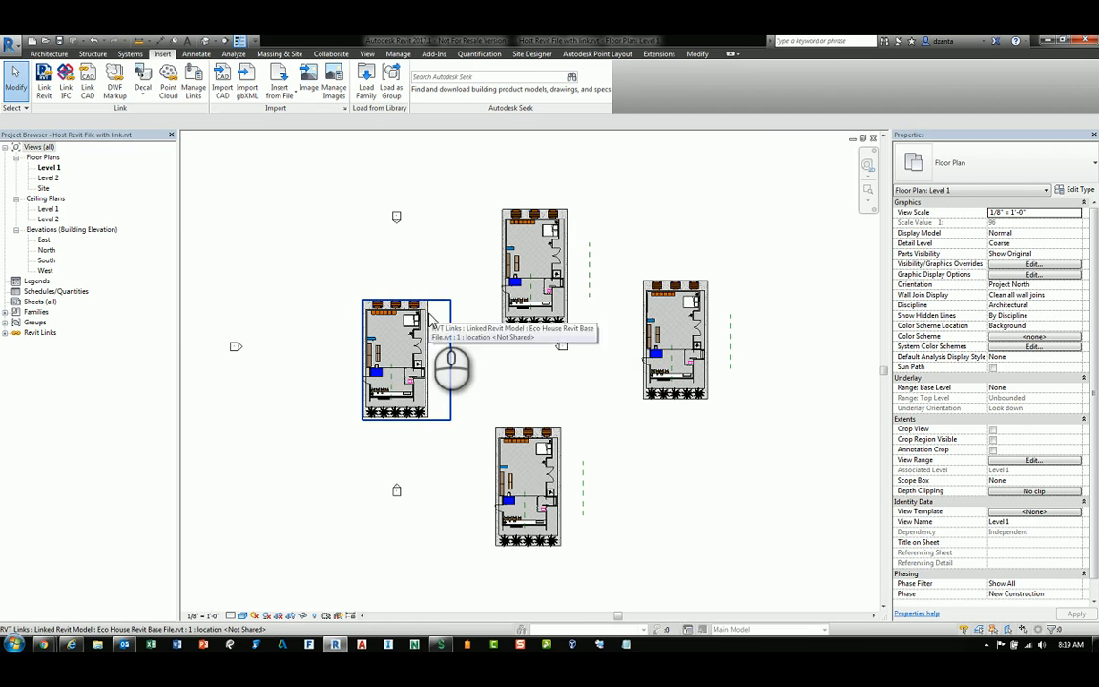
pyautogui.click(406, 361)
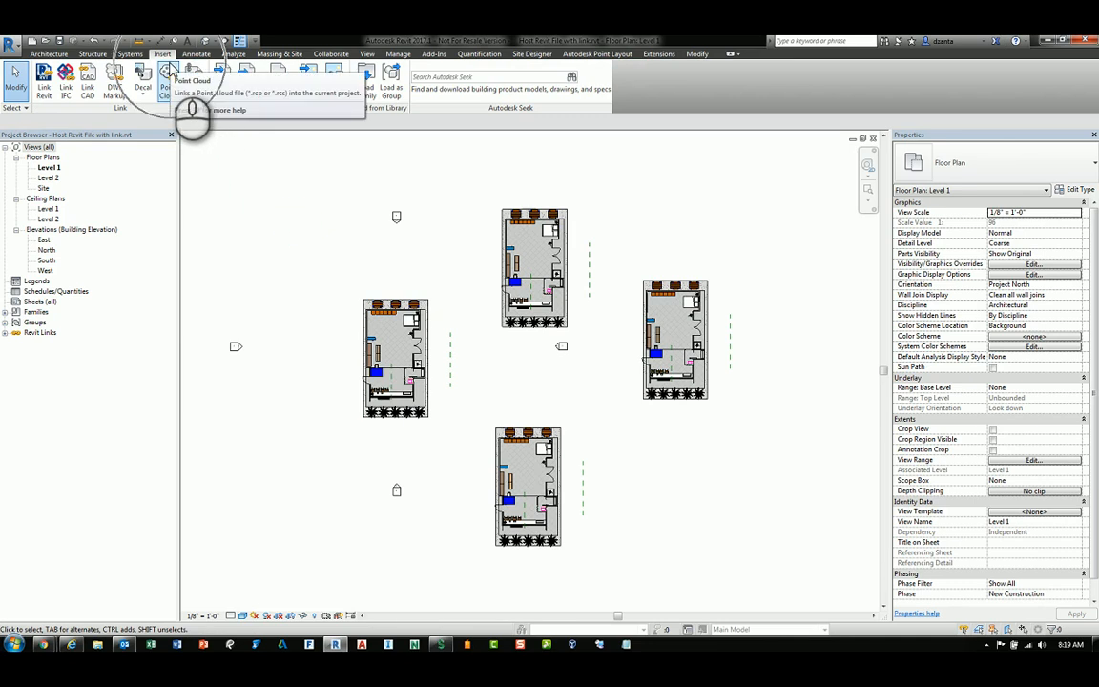
pyautogui.click(193, 75)
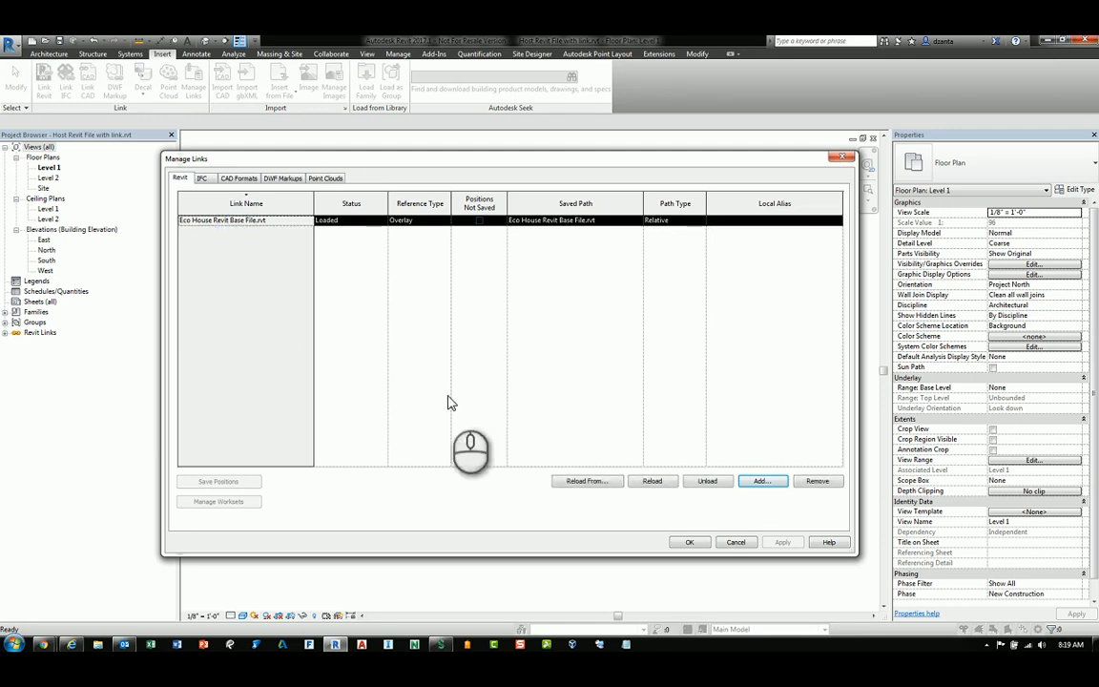
pyautogui.click(690, 542)
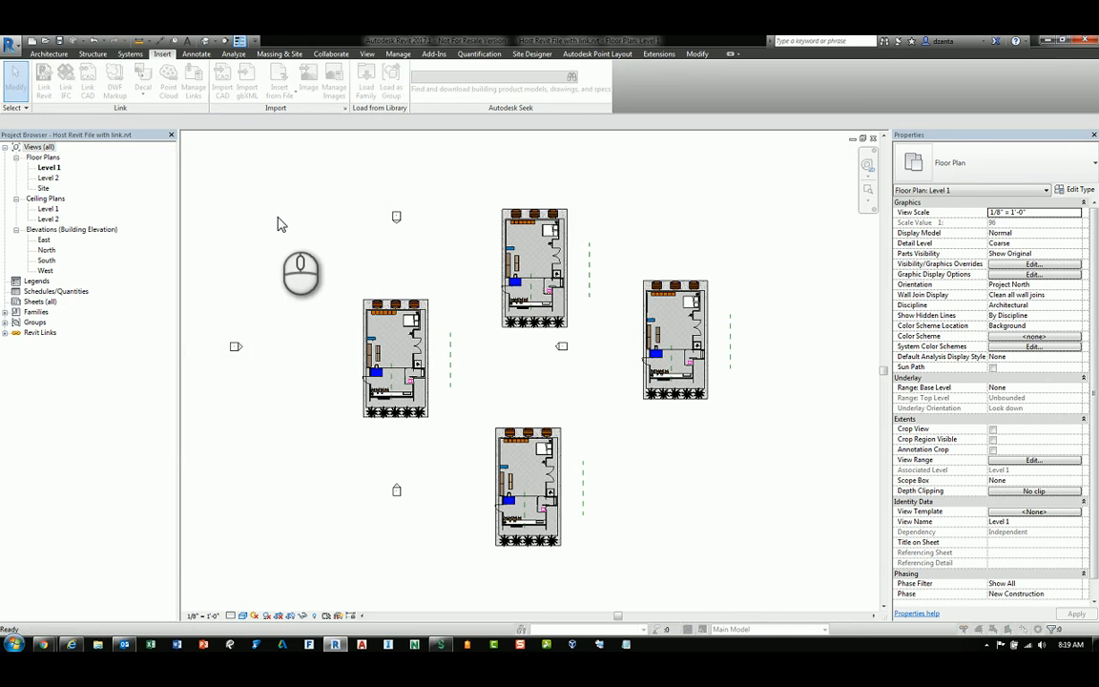
# In Level 1's Revit Links overrides, try the Eco House link's By Linked View setting, then revert and cancel
pyautogui.click(1033, 264)
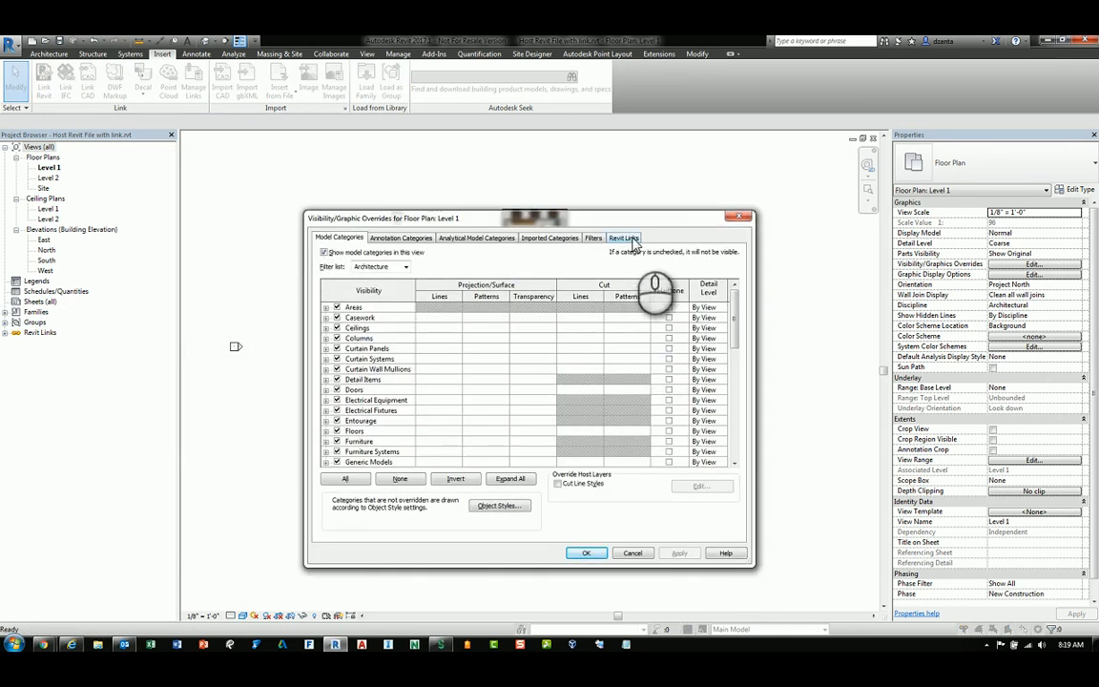
pyautogui.click(623, 237)
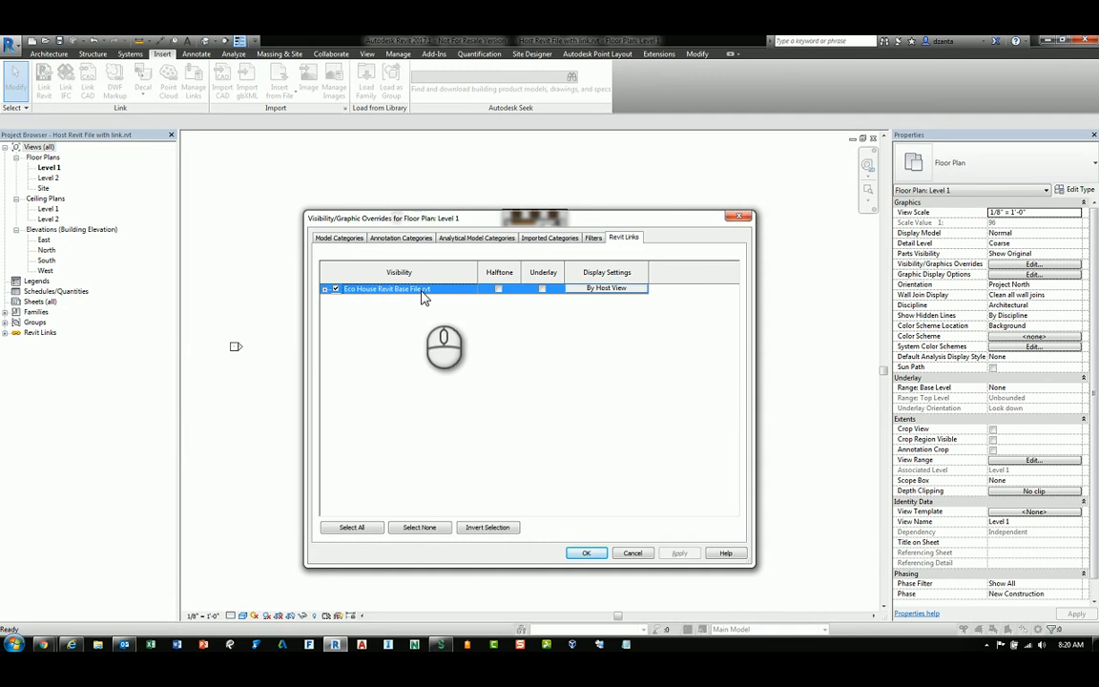
pyautogui.moveTo(591, 304)
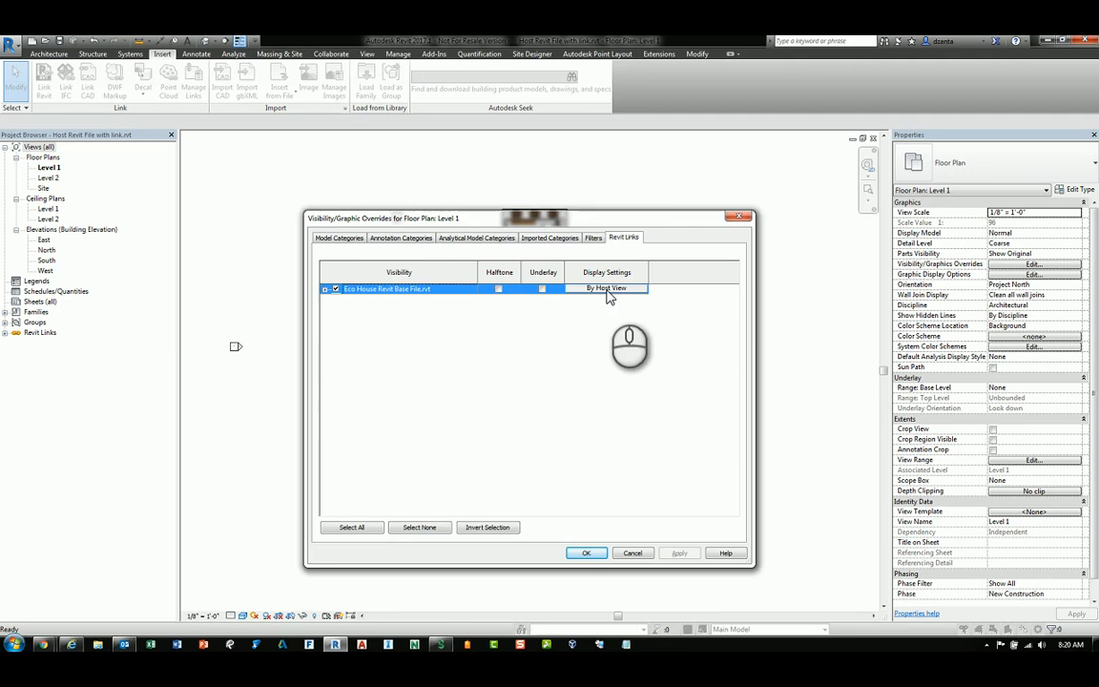
pyautogui.click(606, 288)
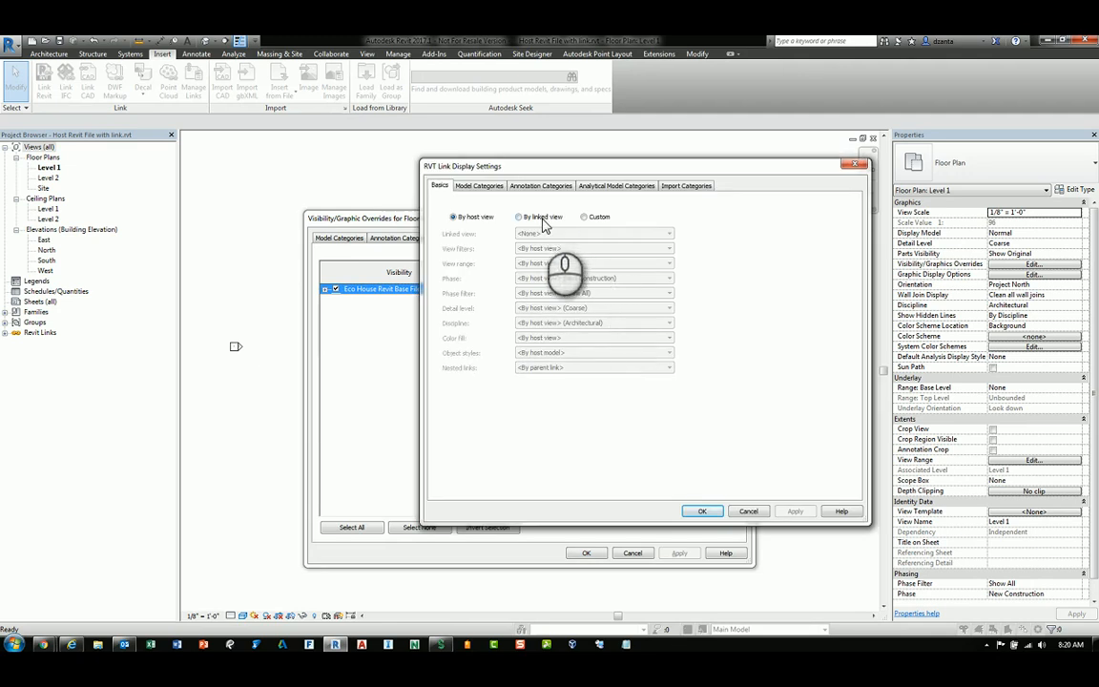
pyautogui.click(519, 216)
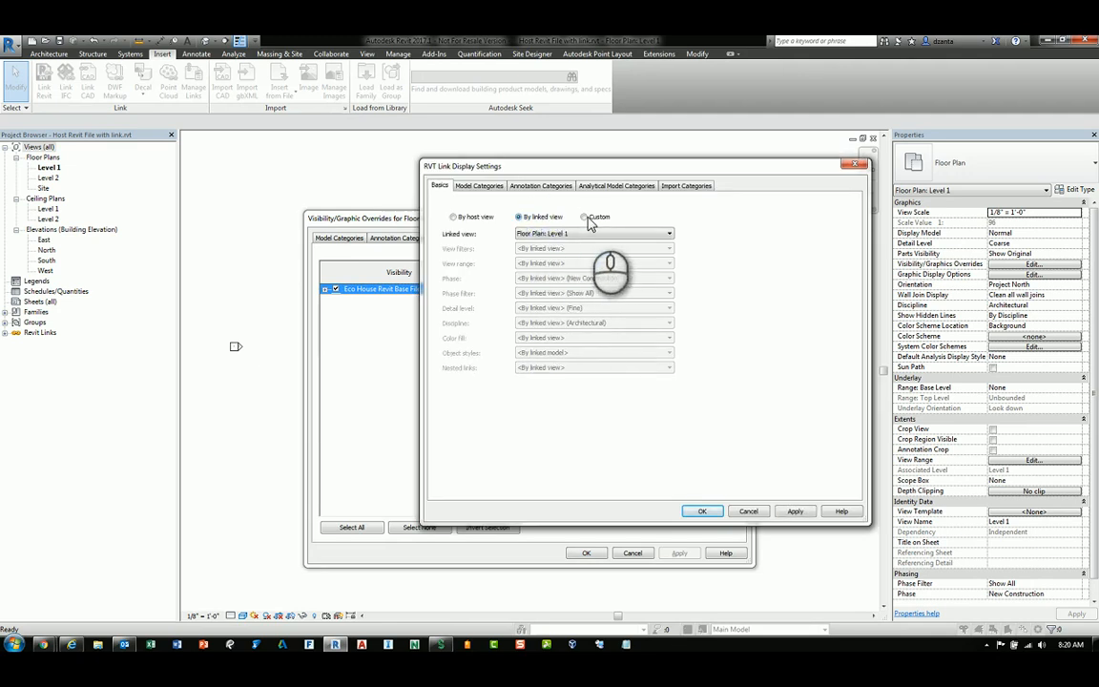
pyautogui.click(455, 216)
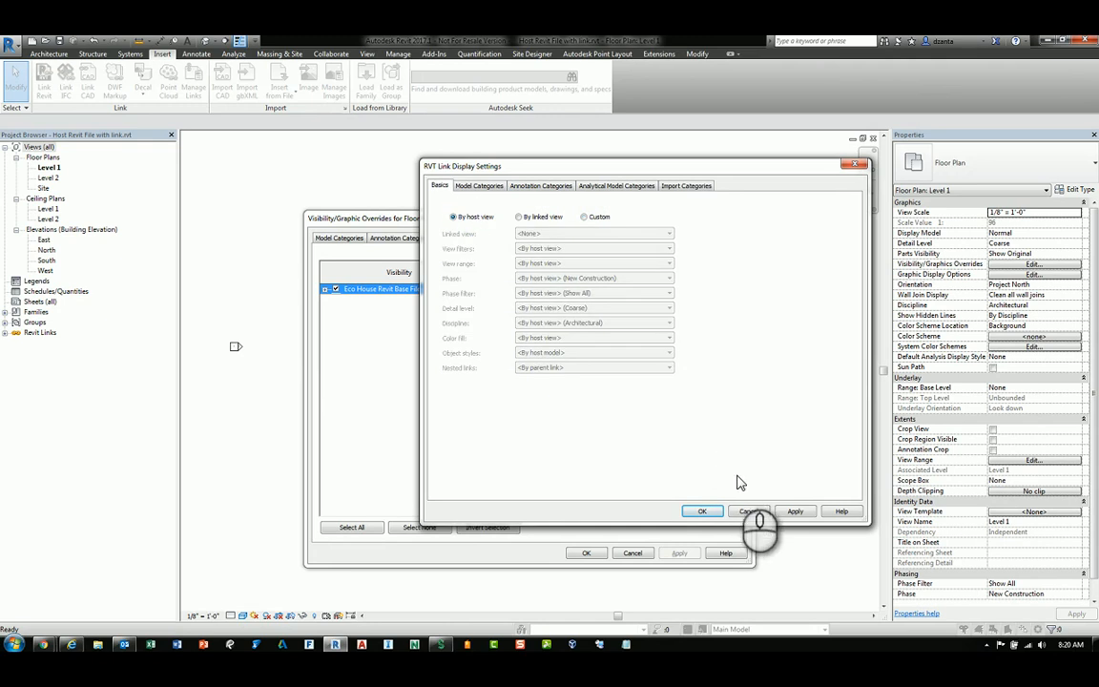
pyautogui.click(702, 511)
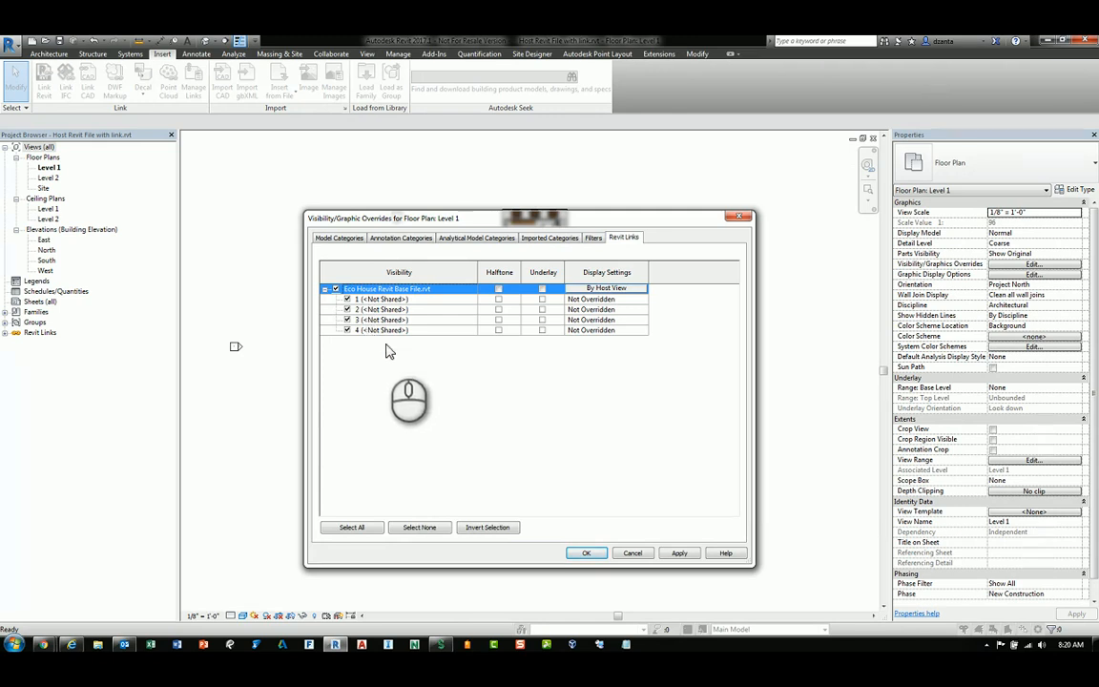
pyautogui.moveTo(506, 304)
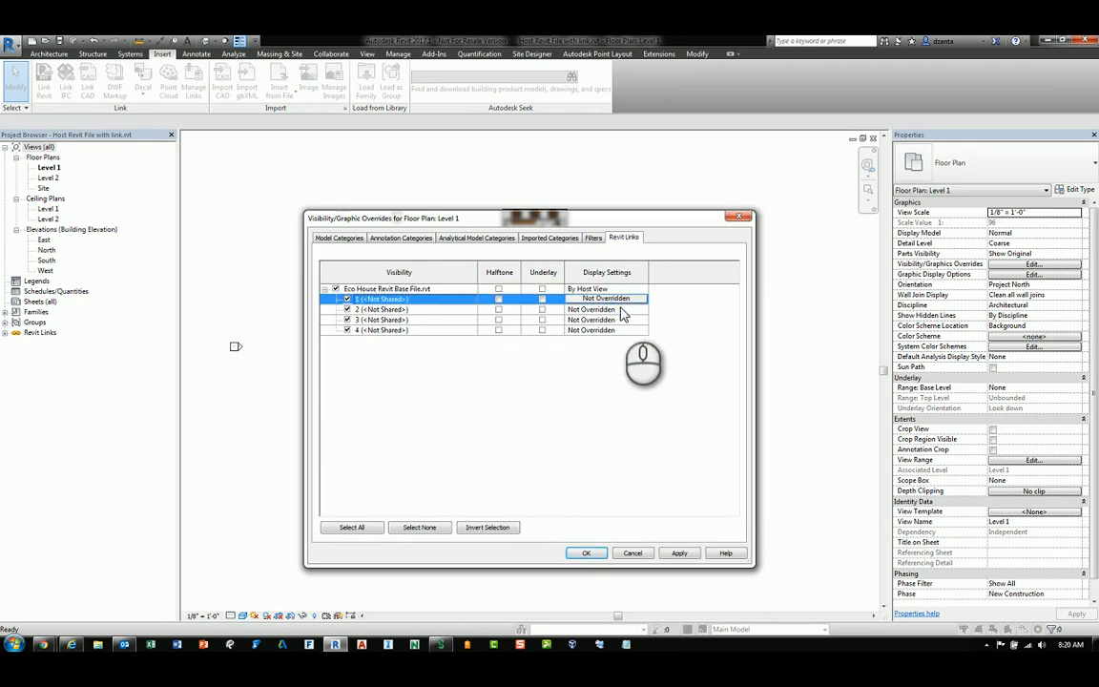
# Select instance 1's display settings and accept the overrides, returning to the Level 1 plan
pyautogui.click(382, 318)
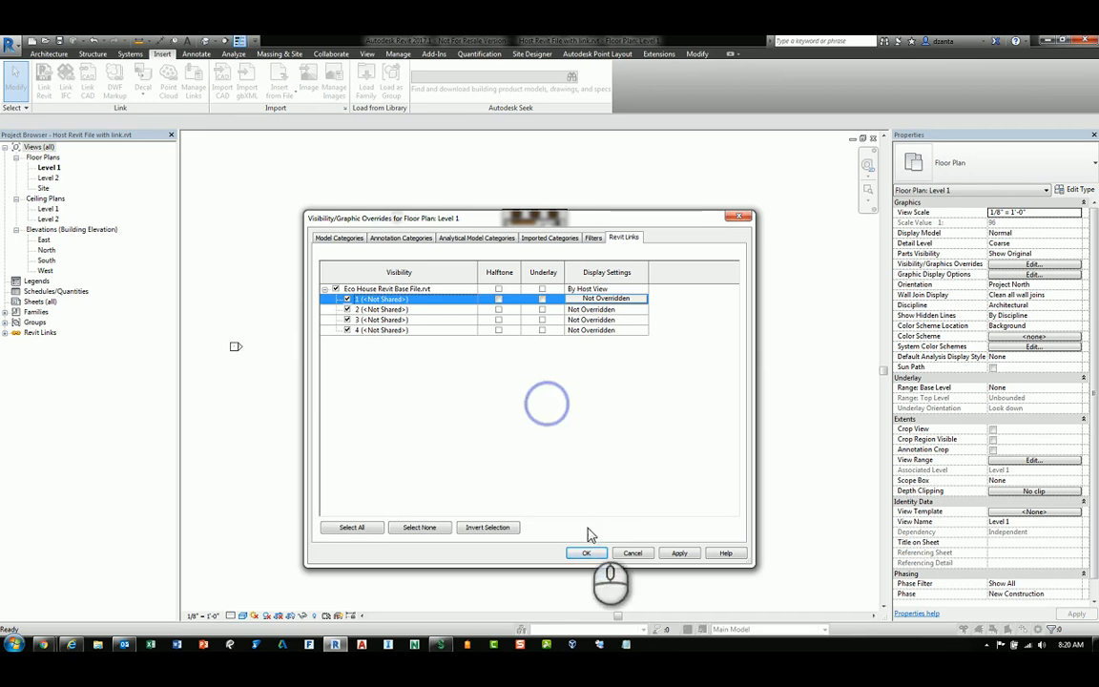
pyautogui.click(586, 552)
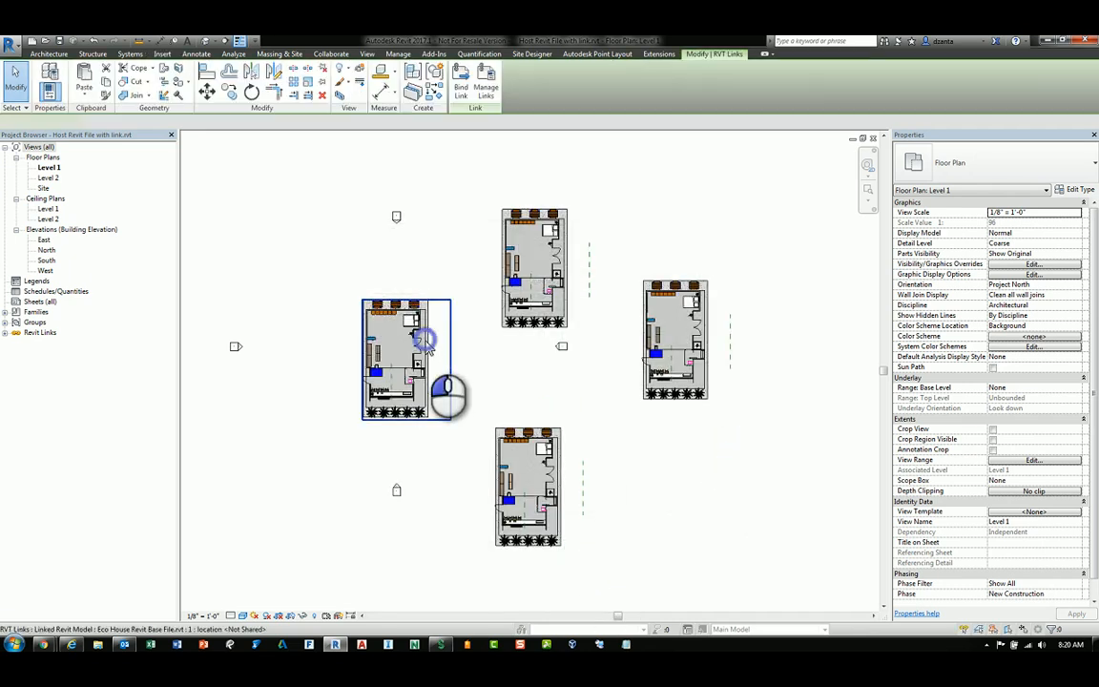
# Name the left linked house instance 'Bldg A'
pyautogui.click(395, 358)
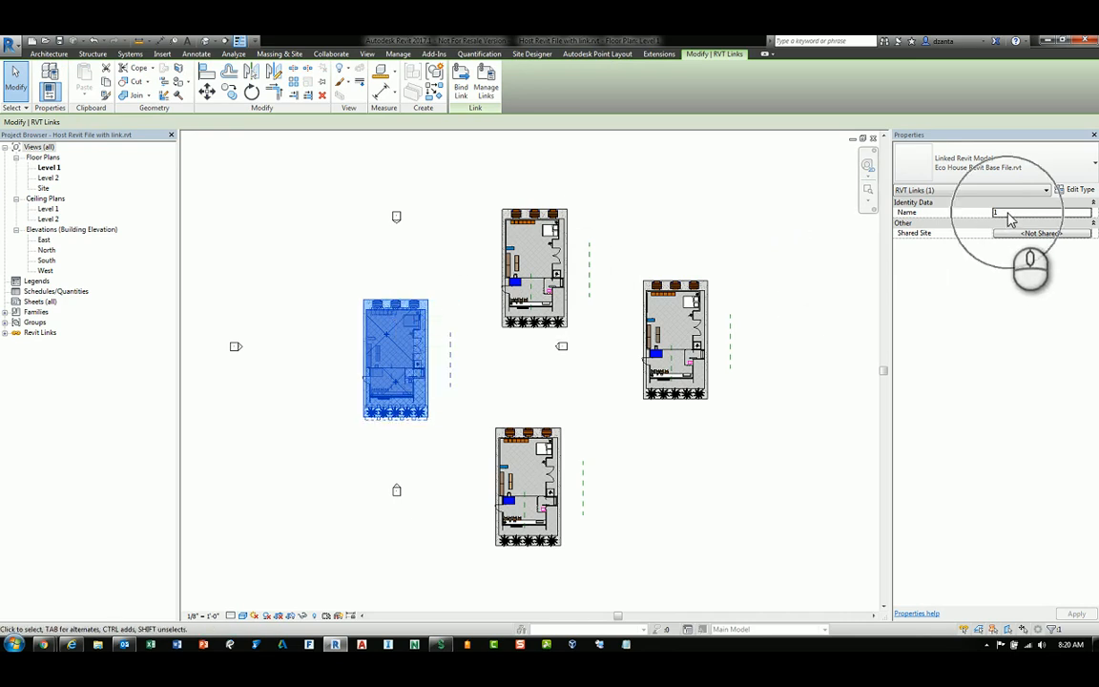
pyautogui.click(1040, 211)
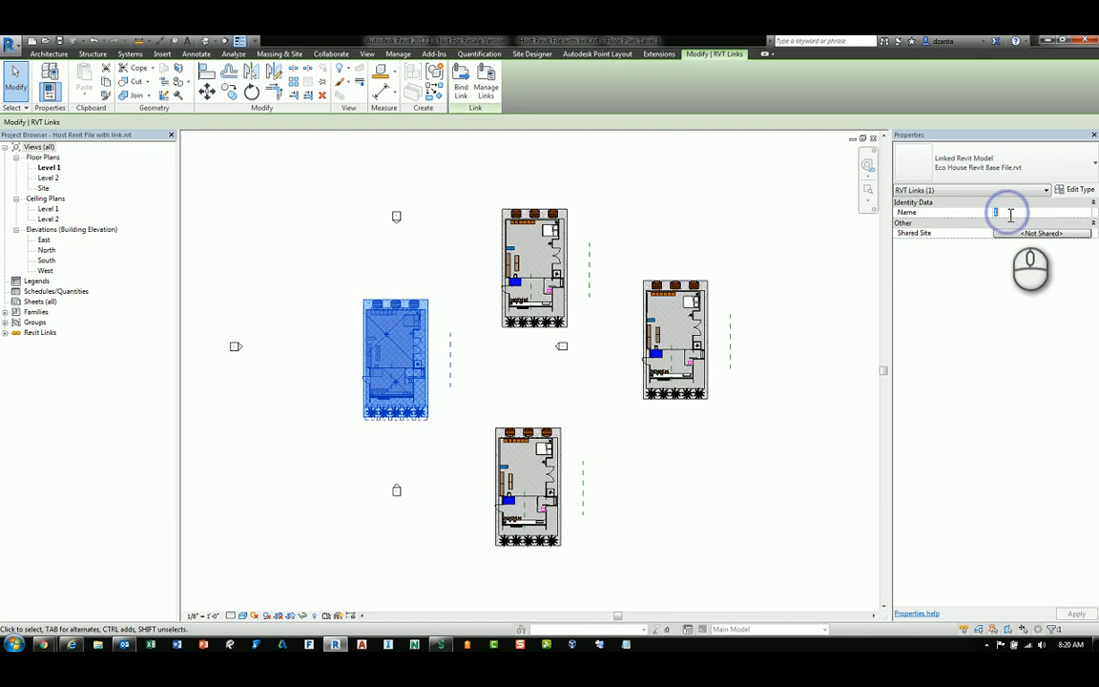
pyautogui.write('Bld')
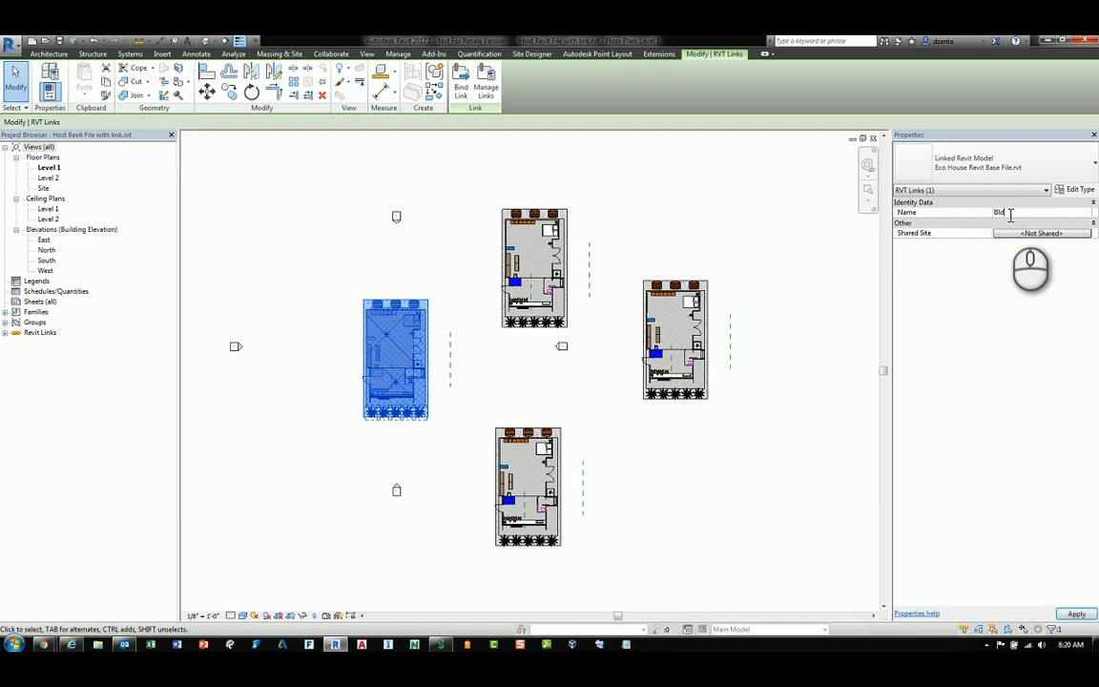
pyautogui.write('Bldg A')
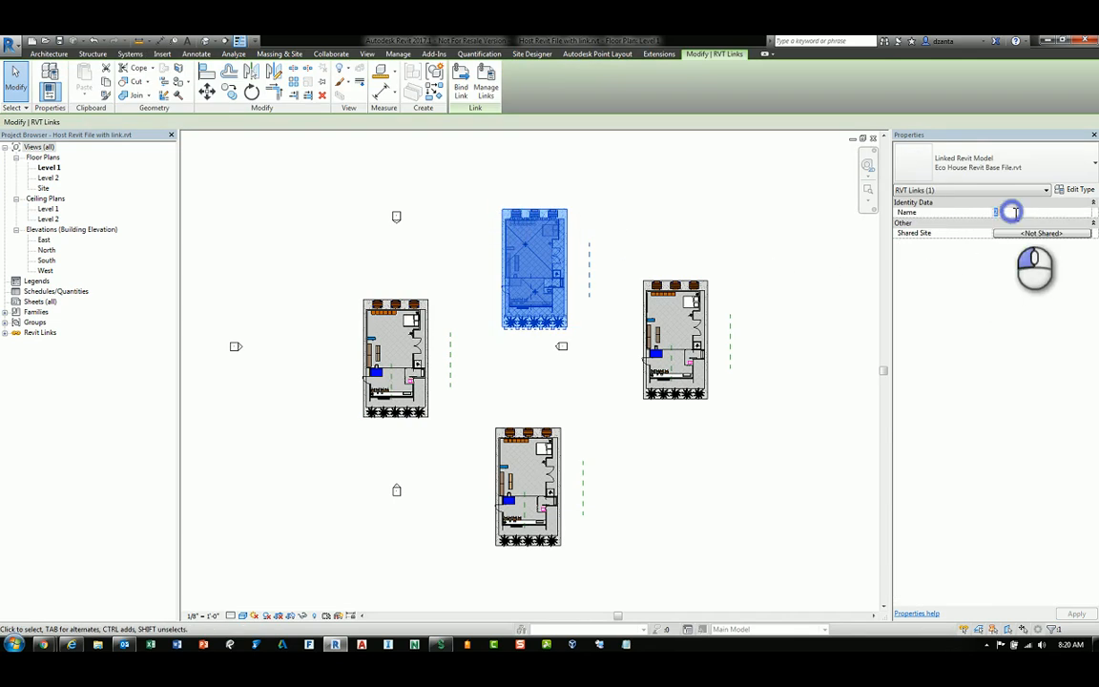
# Name the top linked house instance 'Bldg B' and reopen Level 1's visibility overrides
pyautogui.write('Bldg G')
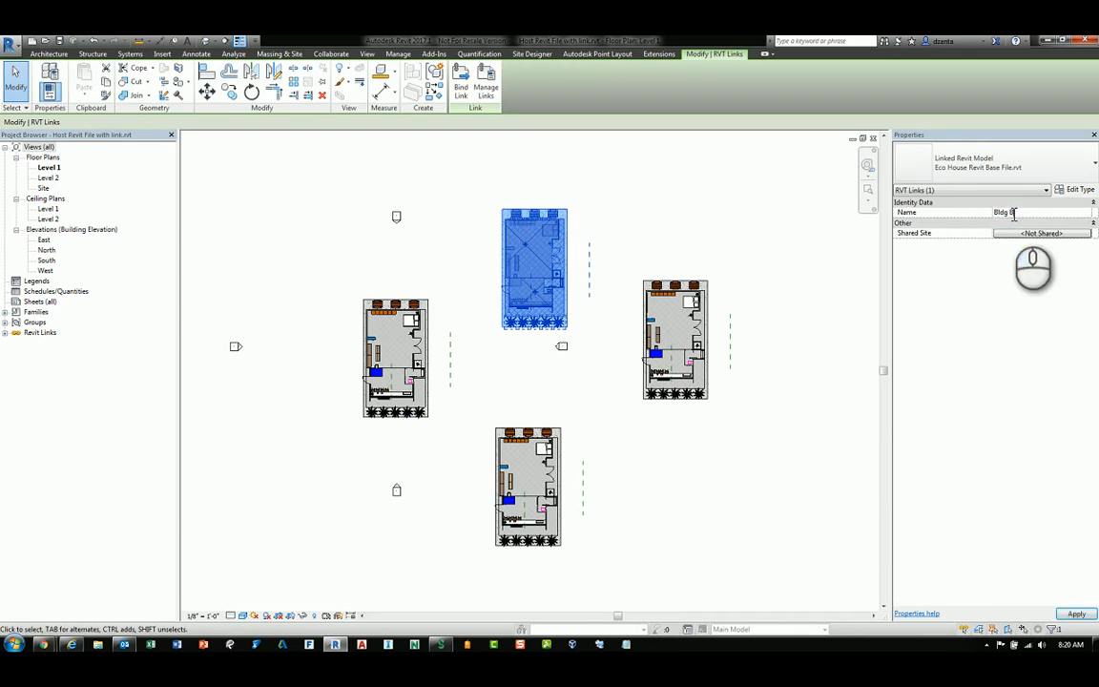
pyautogui.click(676, 339)
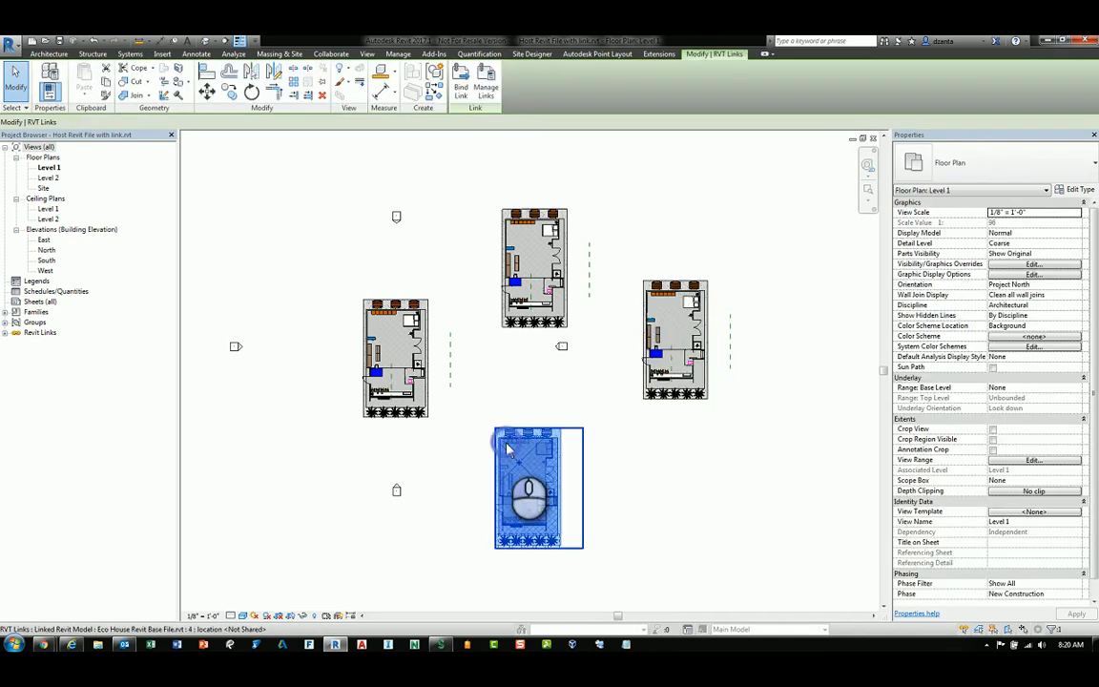
pyautogui.click(1033, 264)
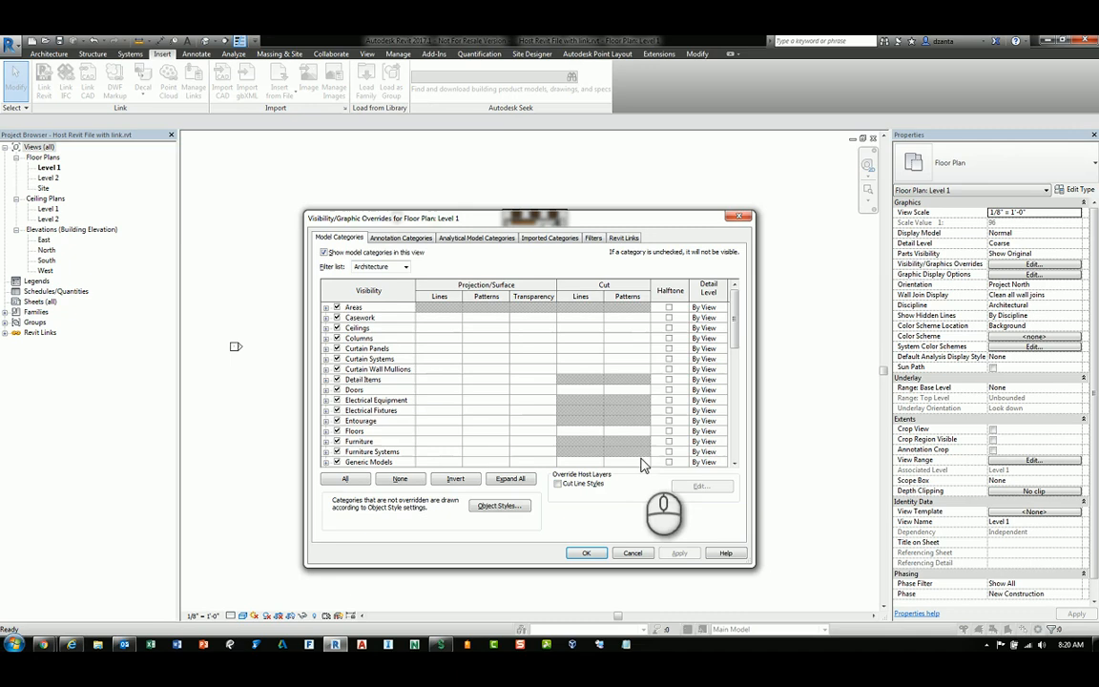
# Expand the linked file's four instances under Revit Links and open Bldg A's display settings
pyautogui.click(624, 238)
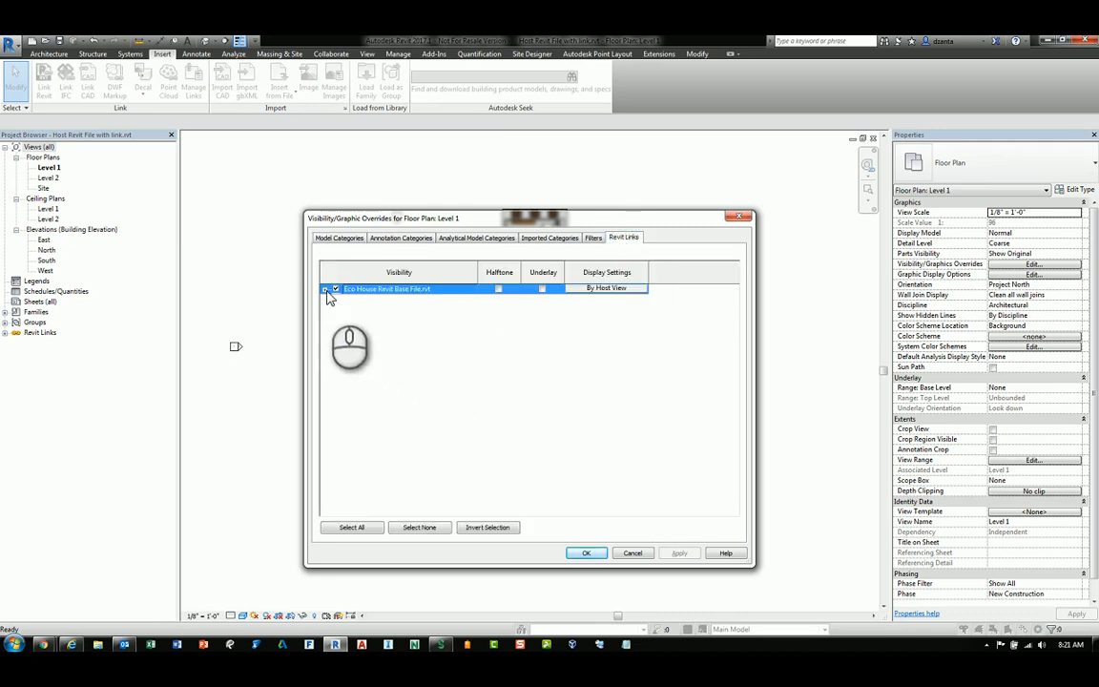
pyautogui.click(329, 288)
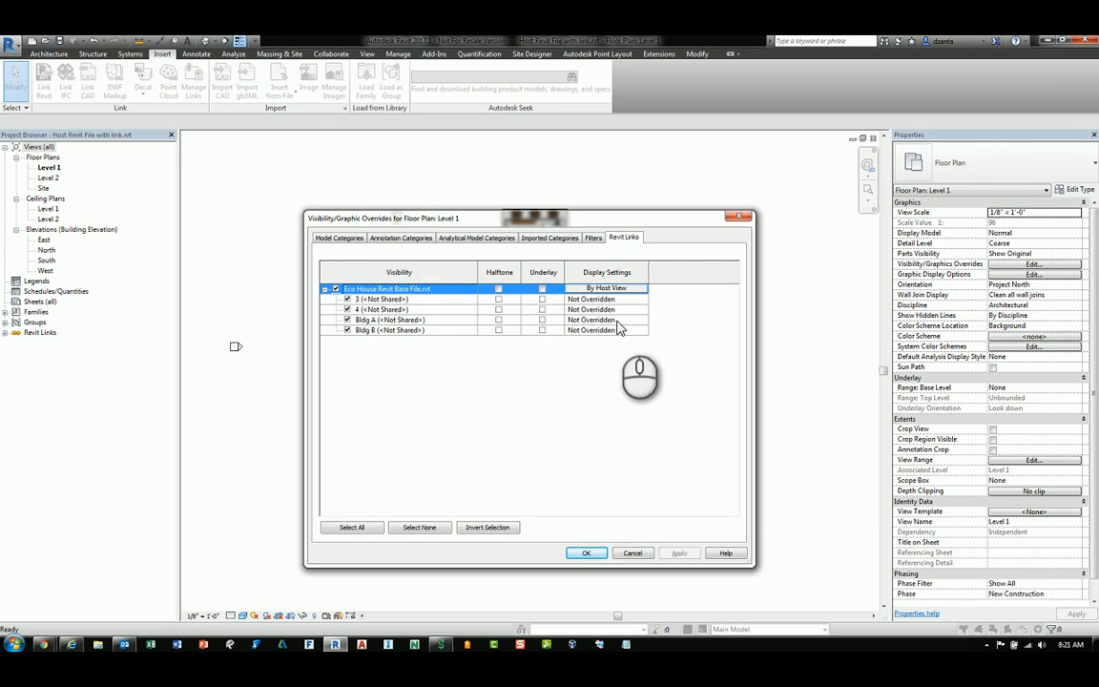
pyautogui.click(607, 319)
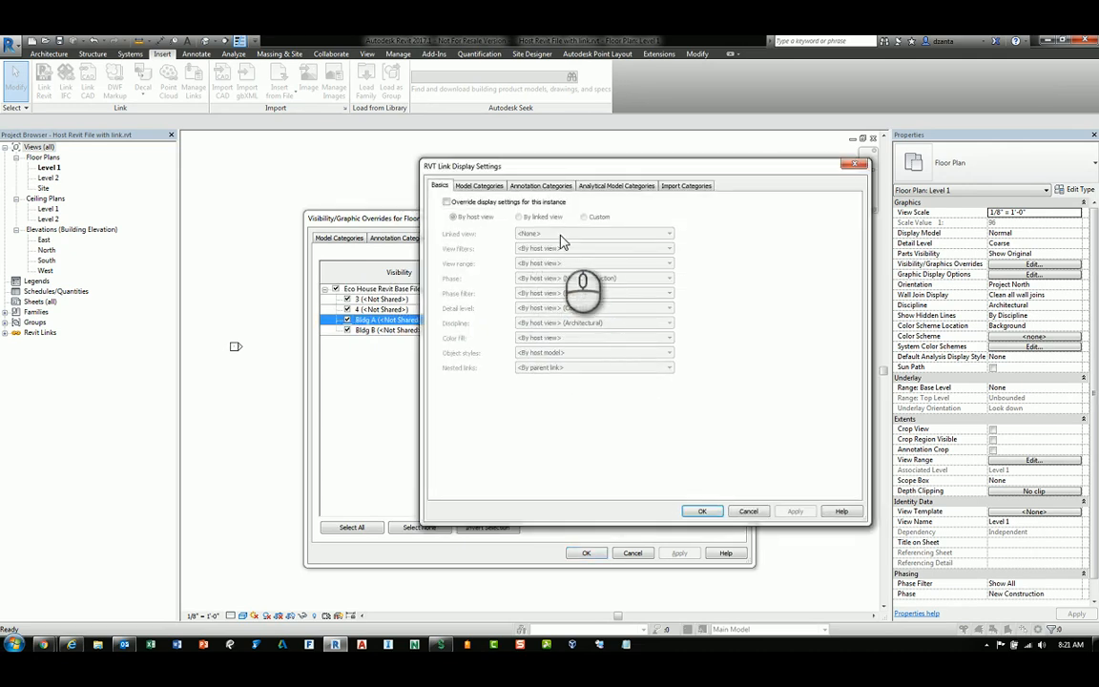
# Override Bldg A's display with Custom settings showing its own model categories, reduced to walls
pyautogui.click(447, 201)
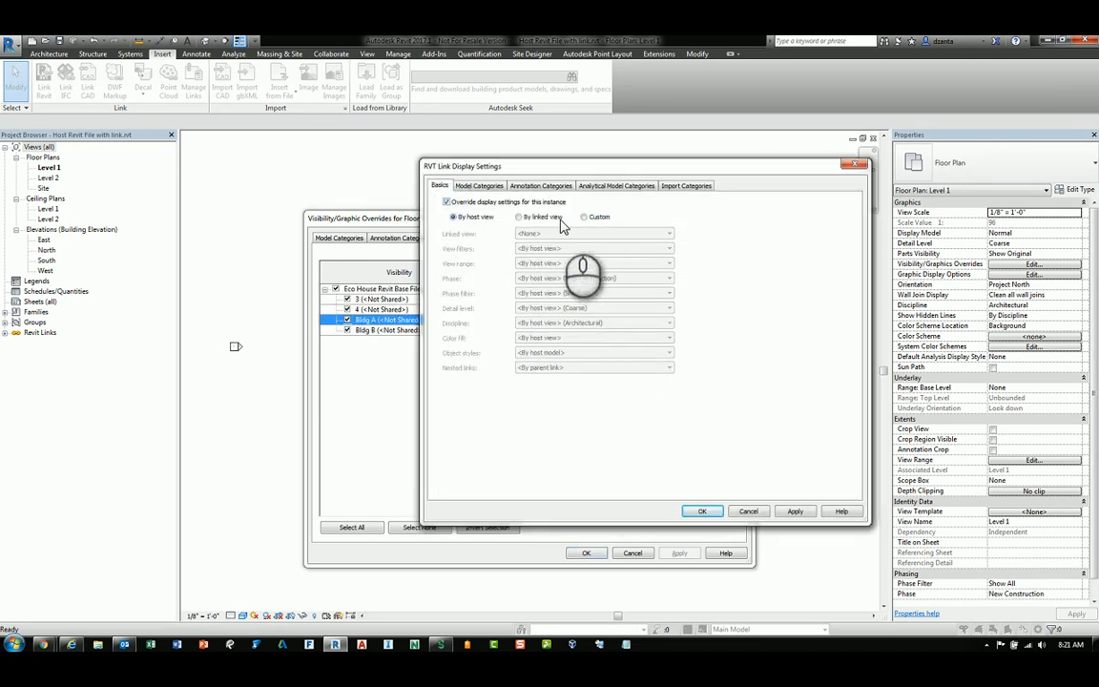
pyautogui.click(583, 216)
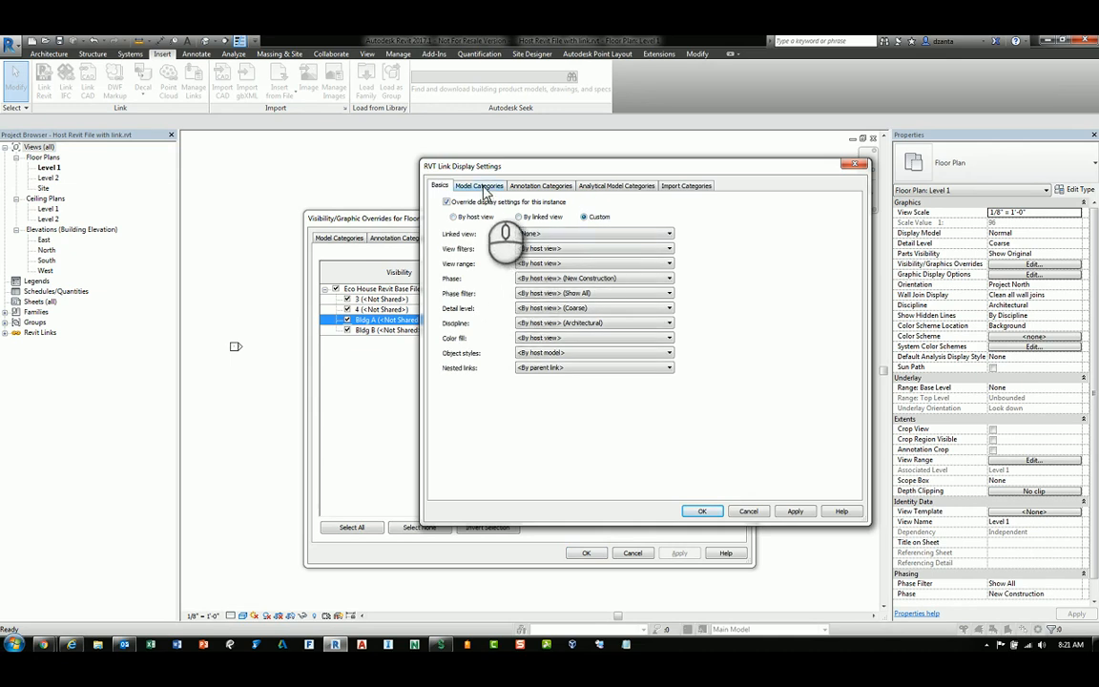
pyautogui.click(479, 185)
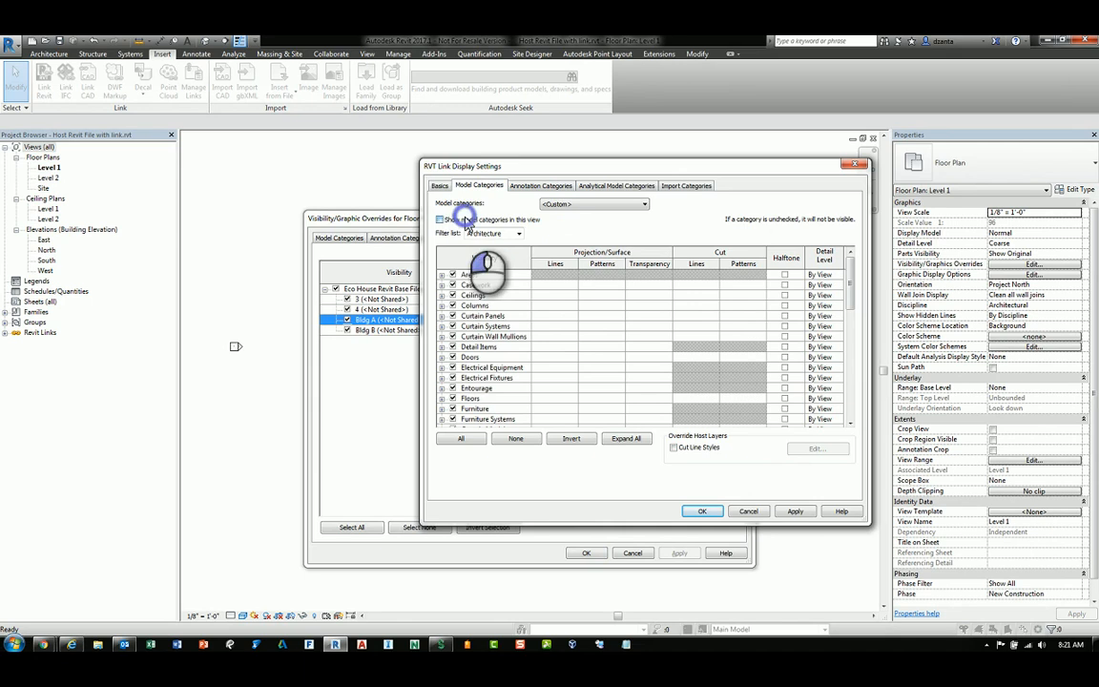
pyautogui.click(461, 437)
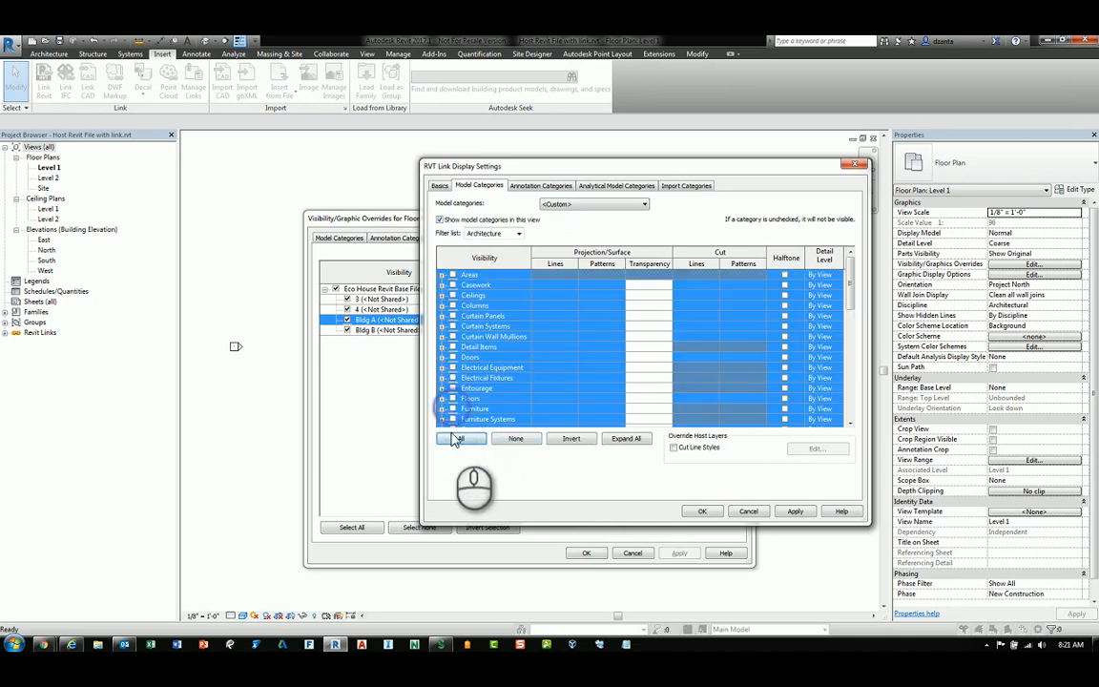
pyautogui.scroll(-3)
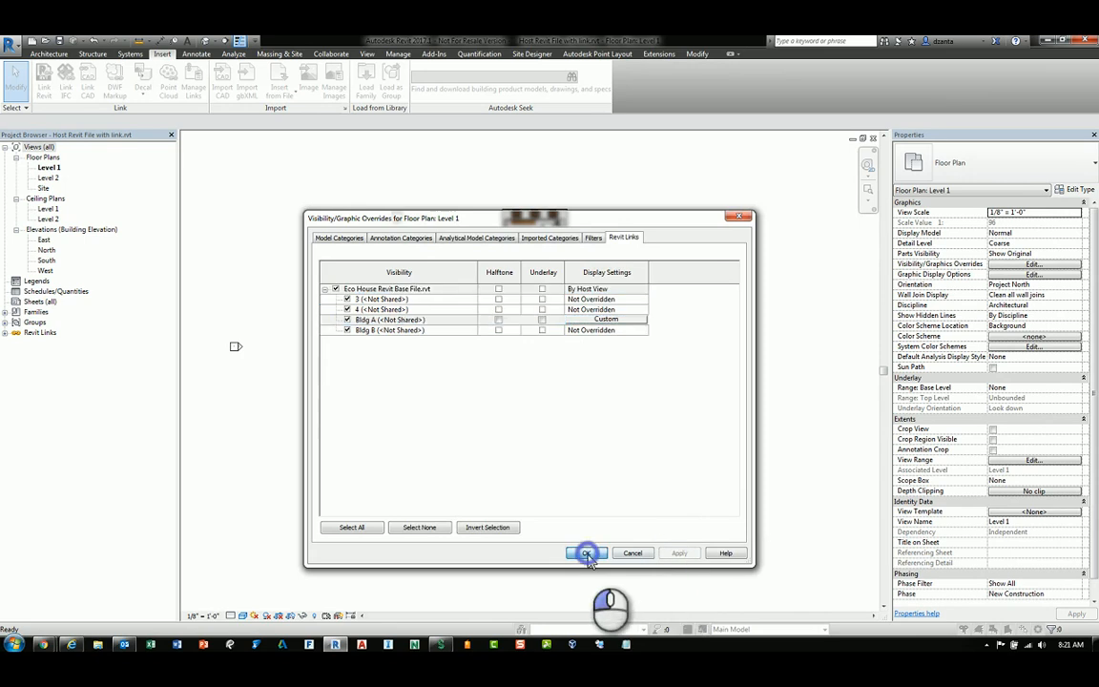
# Apply the overrides so Bldg A redraws as walls only, then reopen the visibility overrides
pyautogui.click(586, 554)
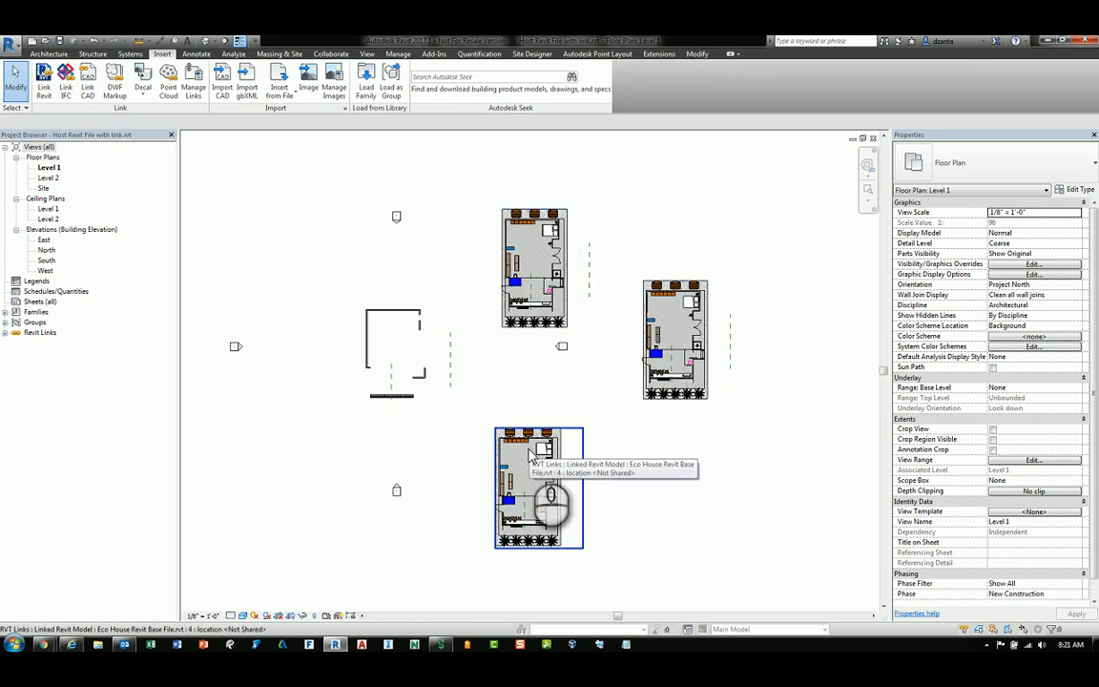
pyautogui.click(1033, 264)
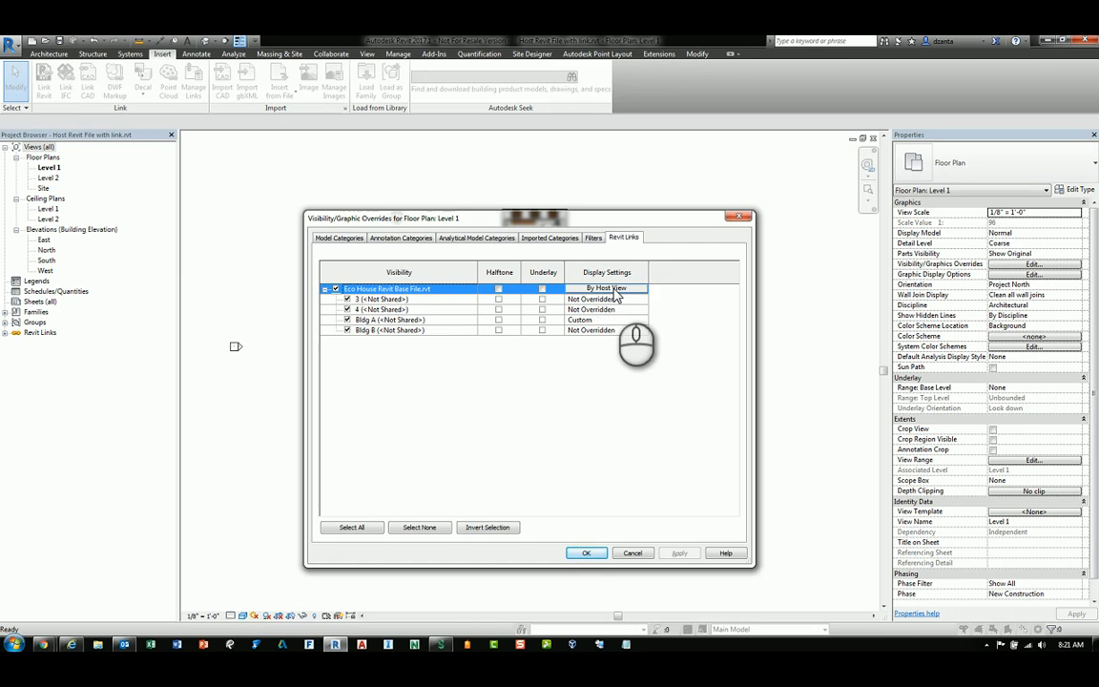
pyautogui.moveTo(716, 386)
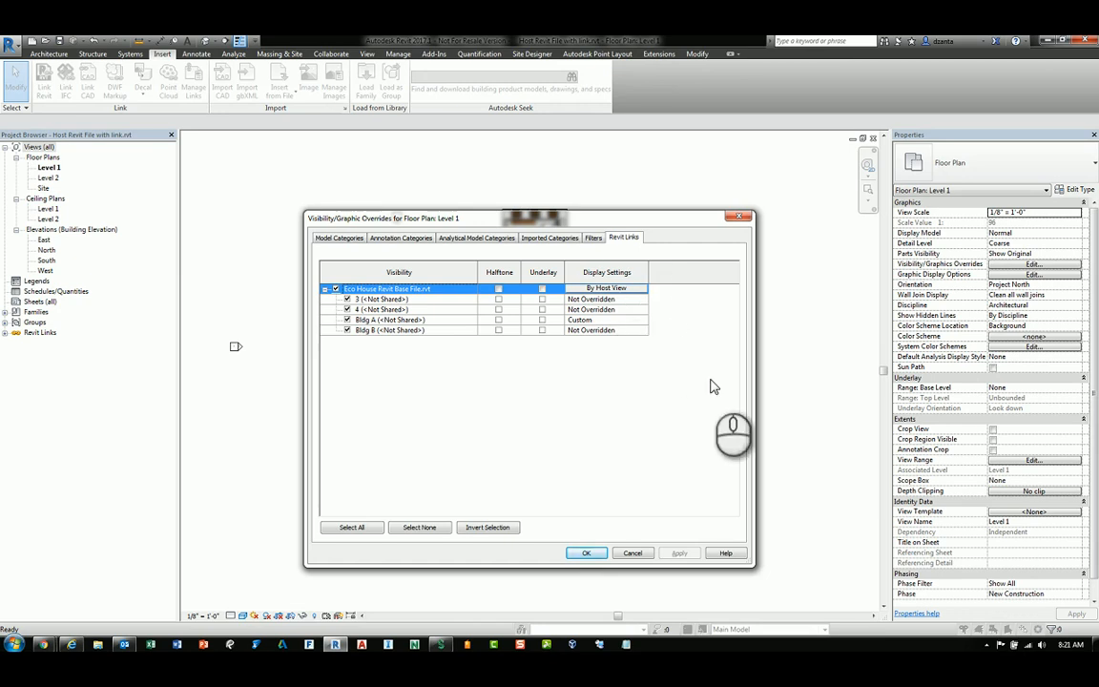
pyautogui.moveTo(661, 424)
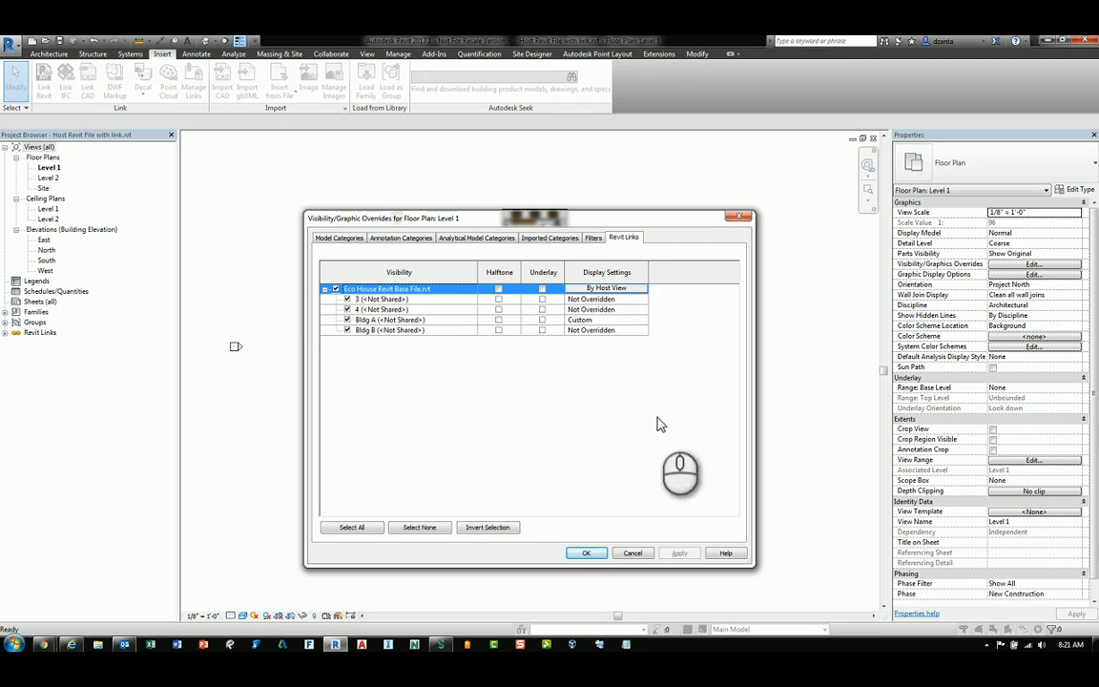